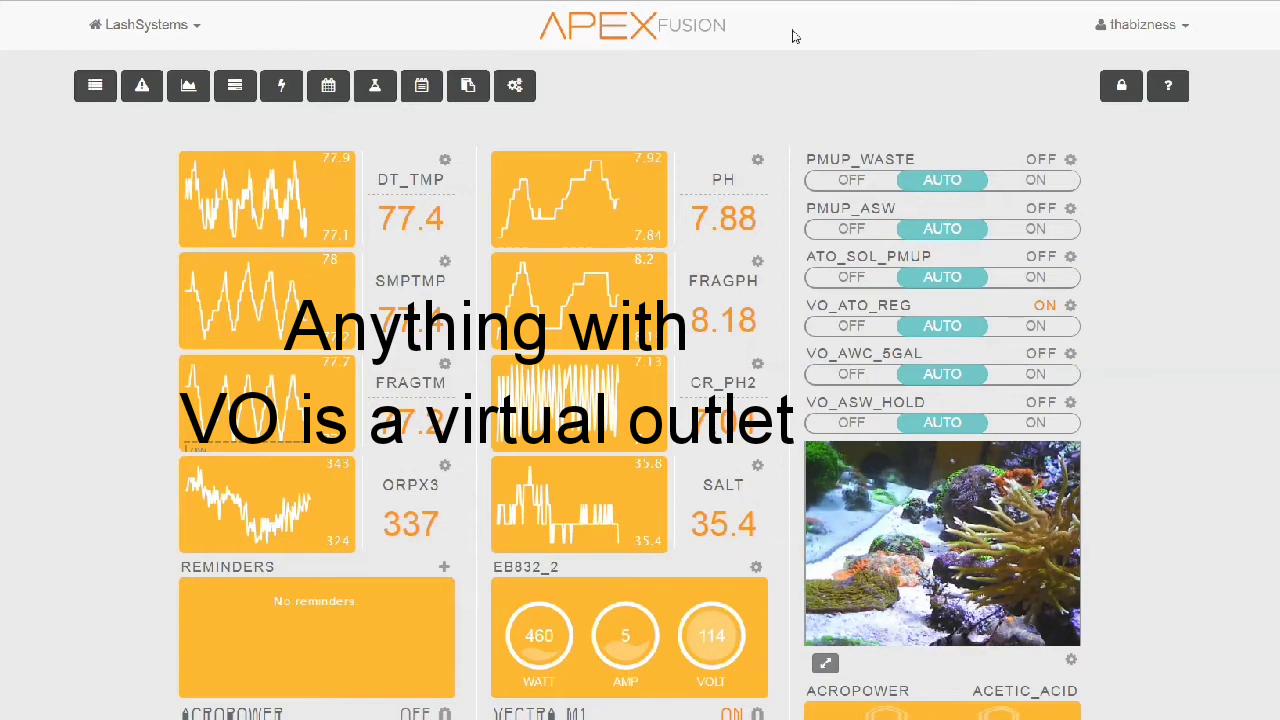
{"action": "mouse_move", "coordinate": [807, 38]}
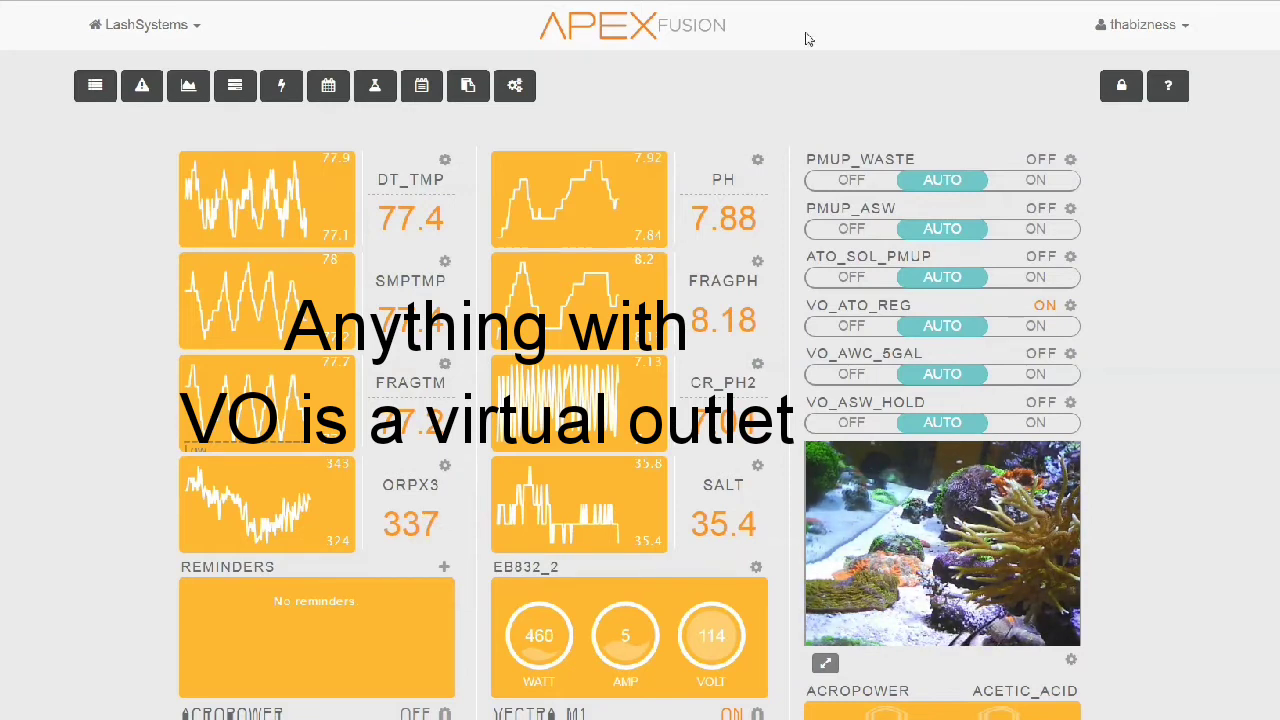
{"action": "mouse_move", "coordinate": [822, 40]}
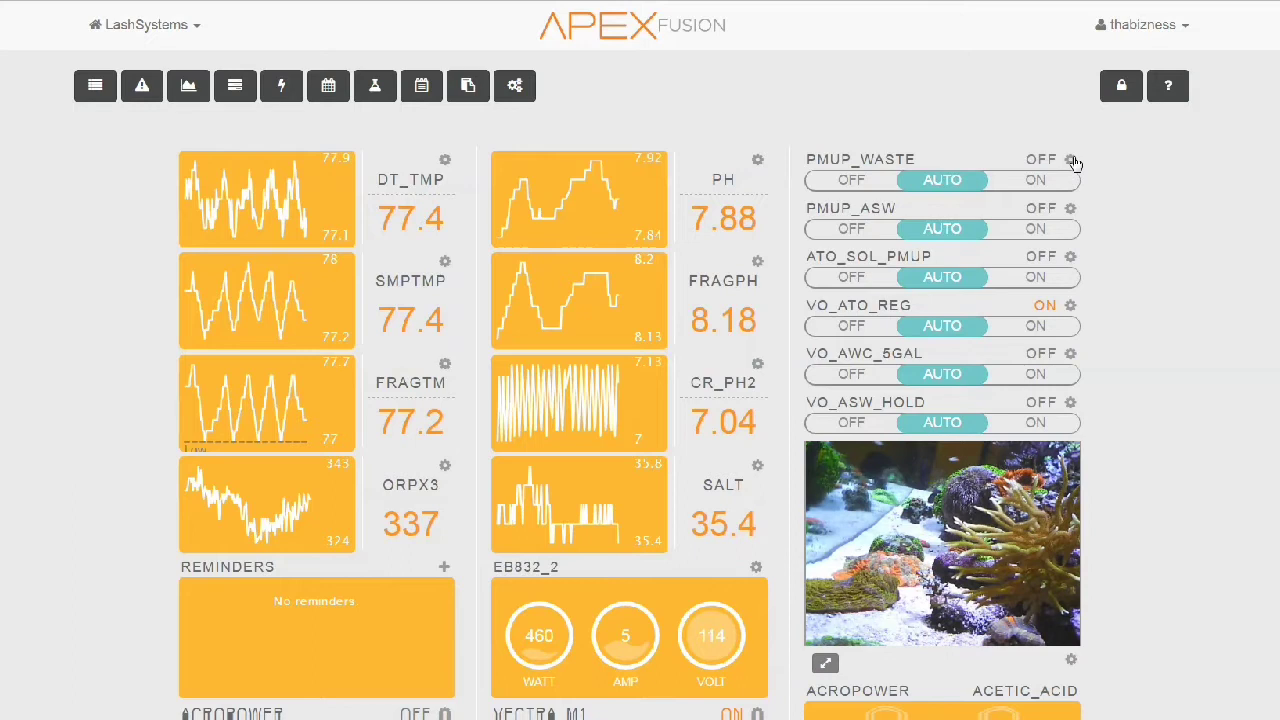
Glance at the PMUP_Waste settings, then open the PMUP_ASW configuration and program.
{"action": "left_click", "coordinate": [1071, 159]}
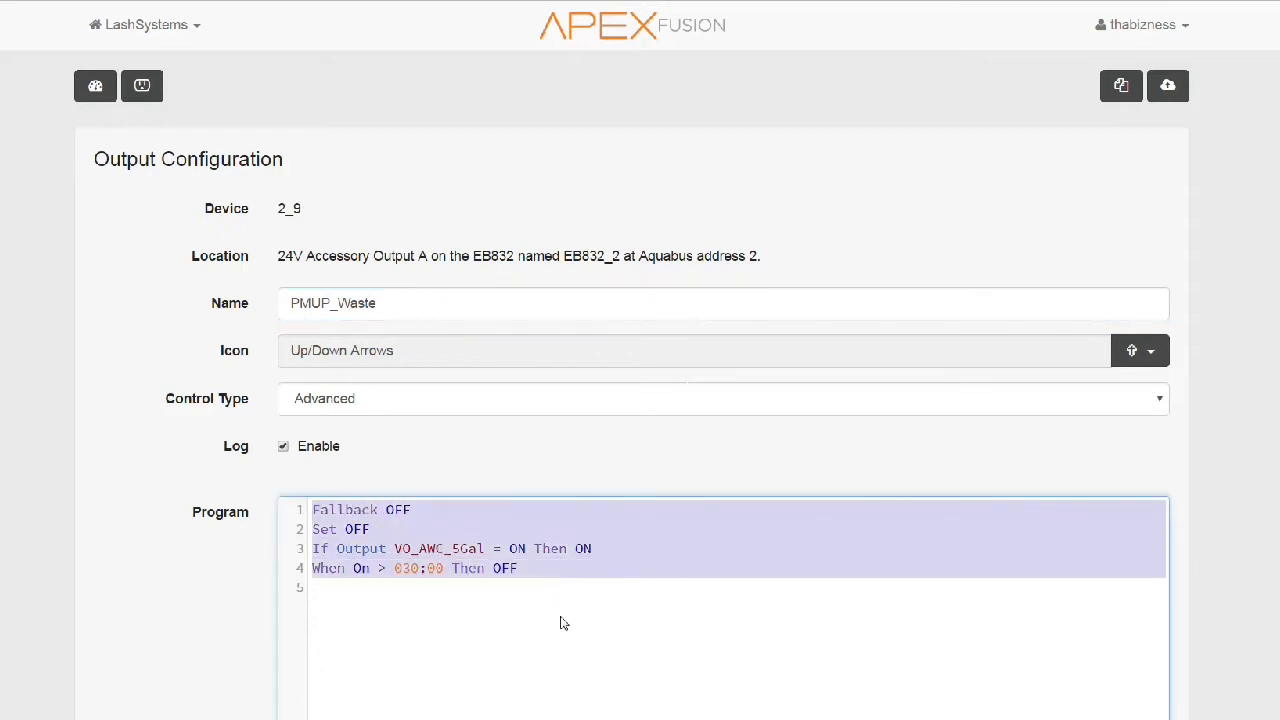
{"action": "mouse_move", "coordinate": [577, 654]}
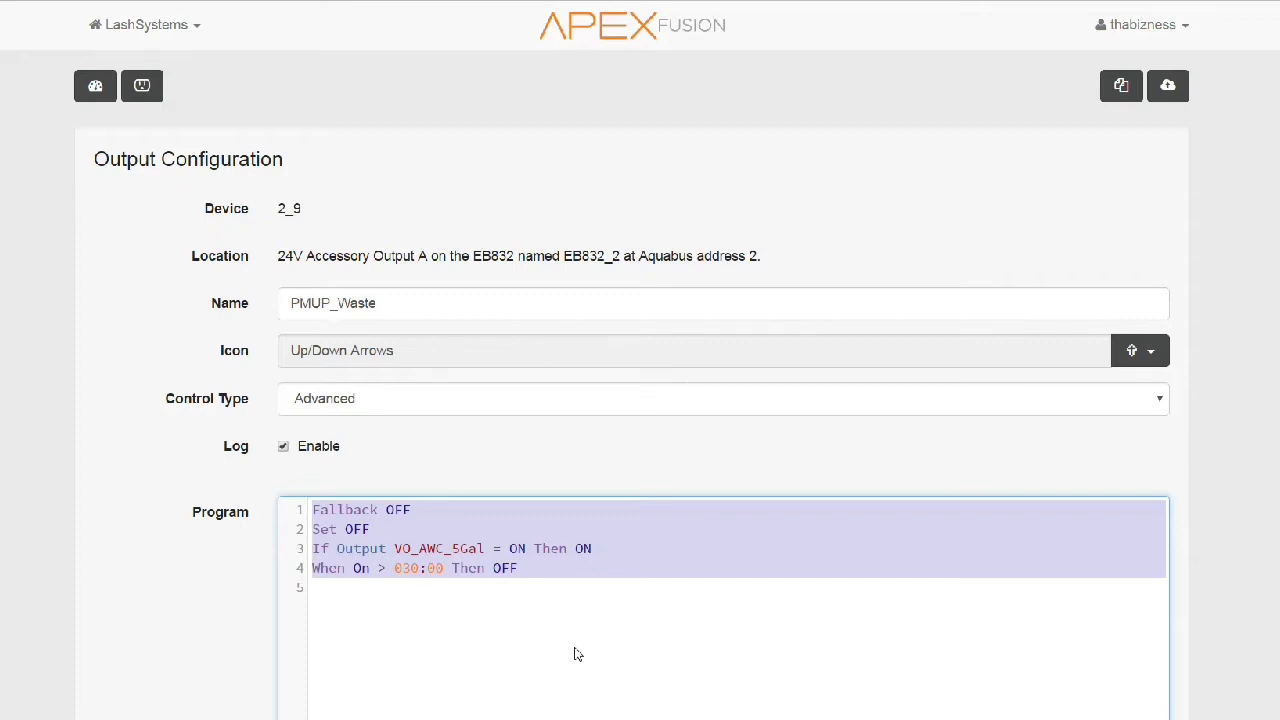
{"action": "mouse_move", "coordinate": [631, 151]}
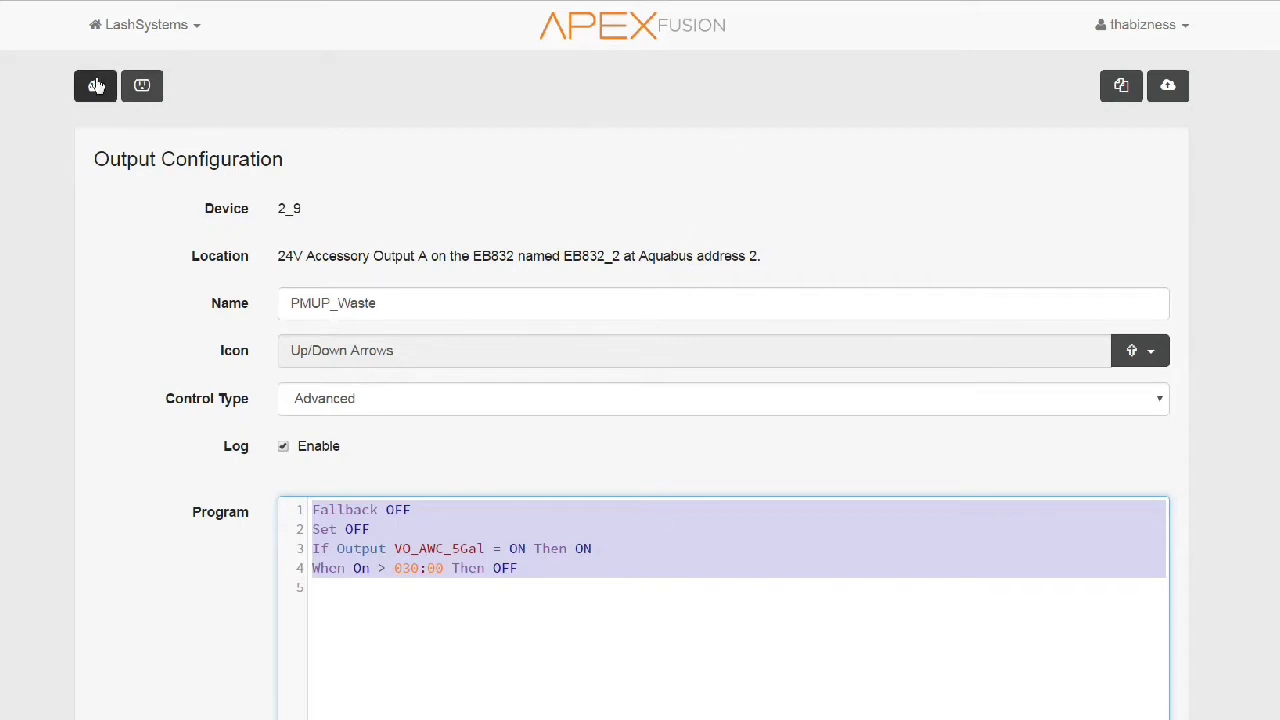
{"action": "left_click", "coordinate": [95, 85]}
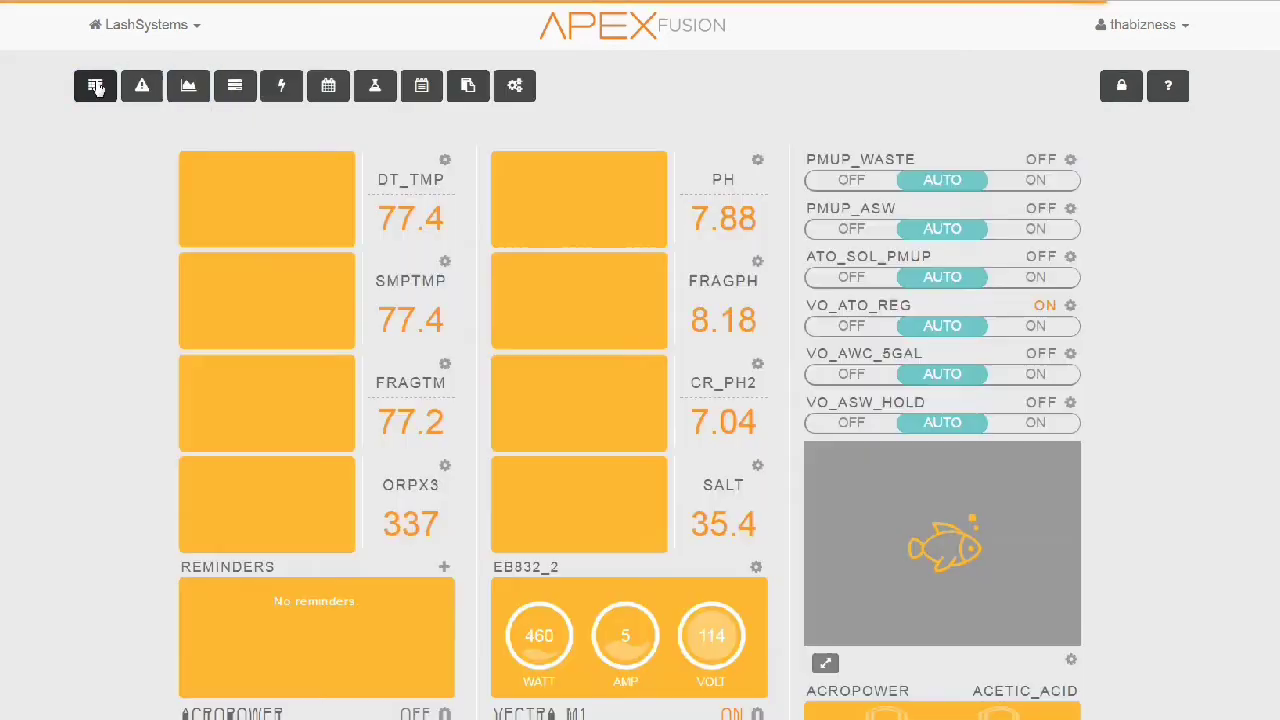
{"action": "left_click", "coordinate": [95, 85]}
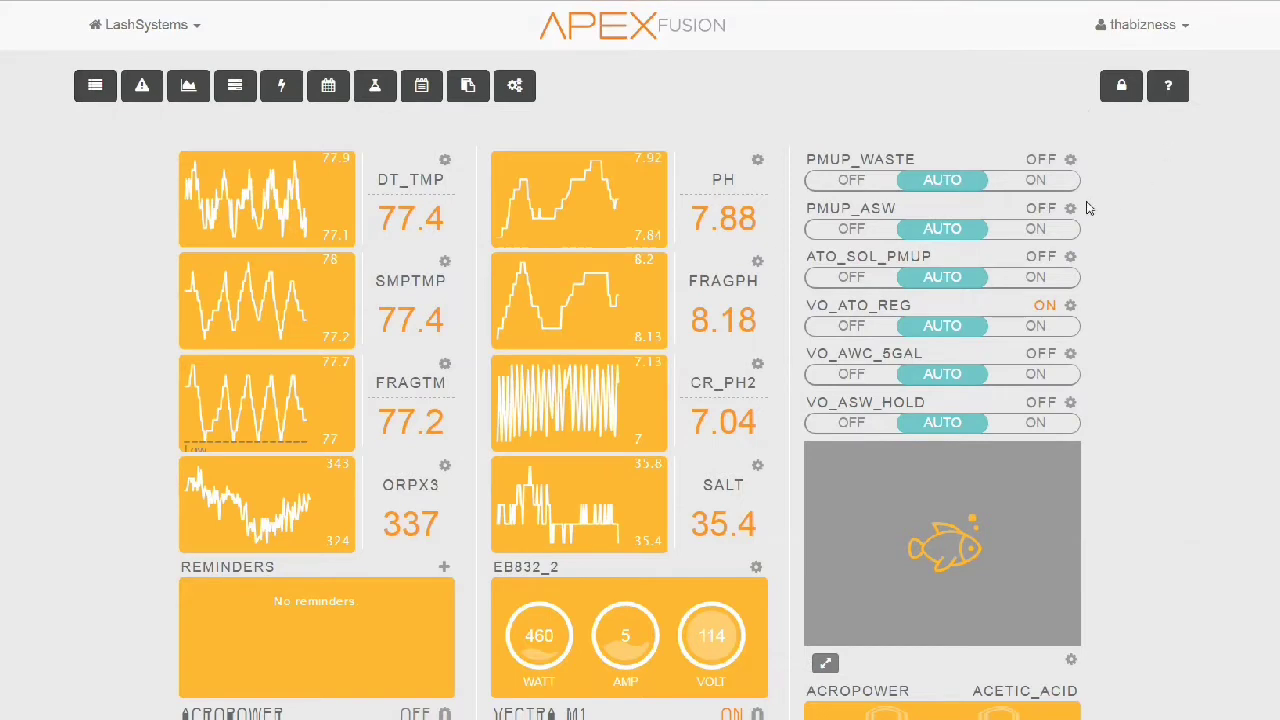
{"action": "mouse_move", "coordinate": [1073, 211]}
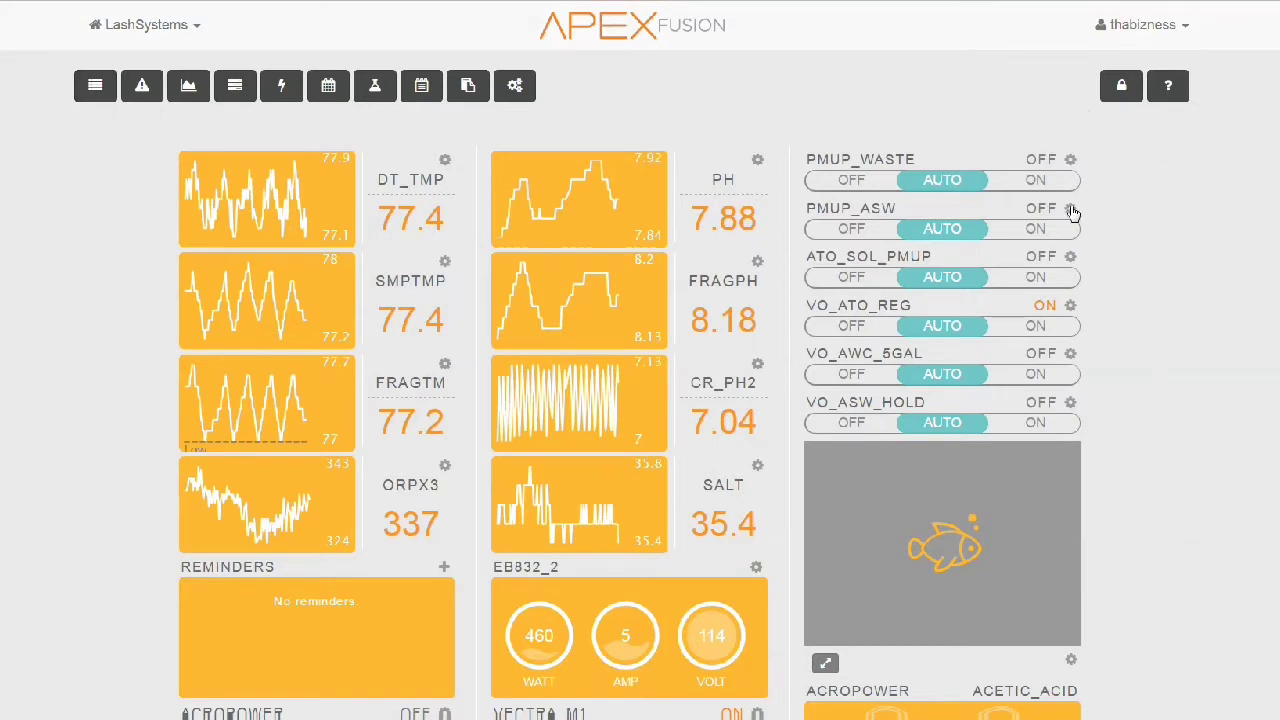
{"action": "left_click", "coordinate": [1079, 208]}
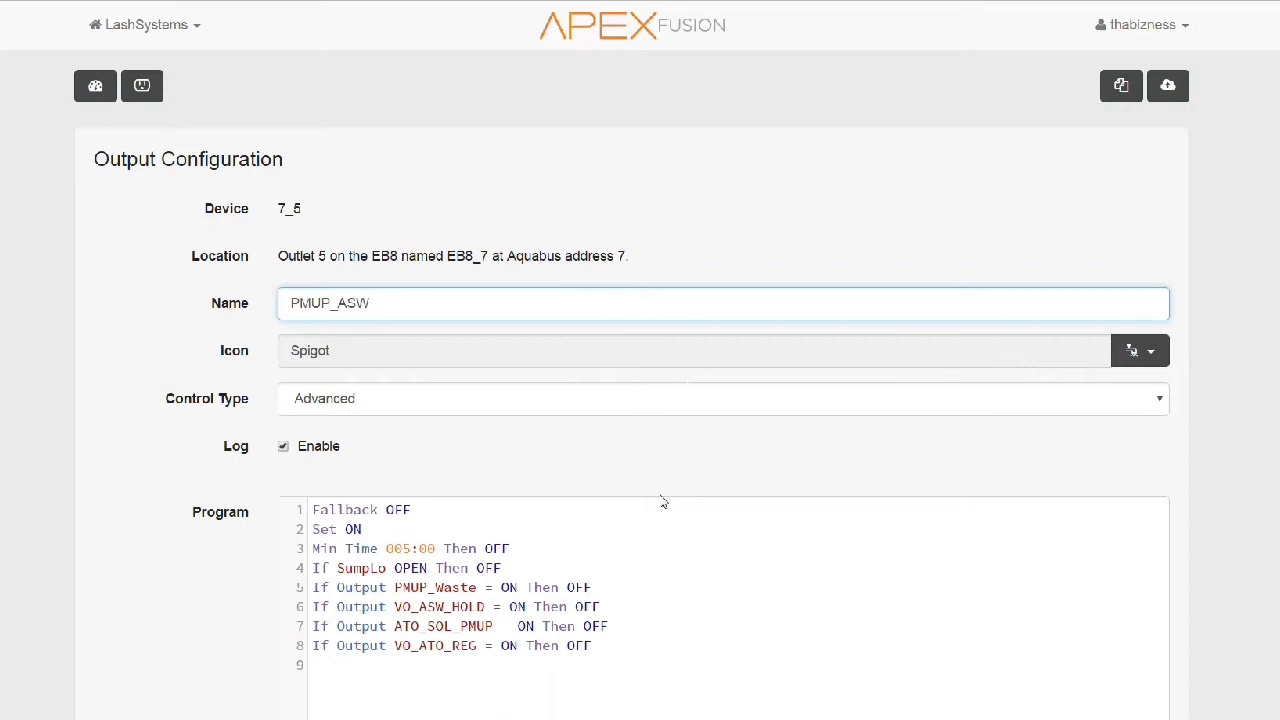
{"action": "left_click", "coordinate": [368, 303]}
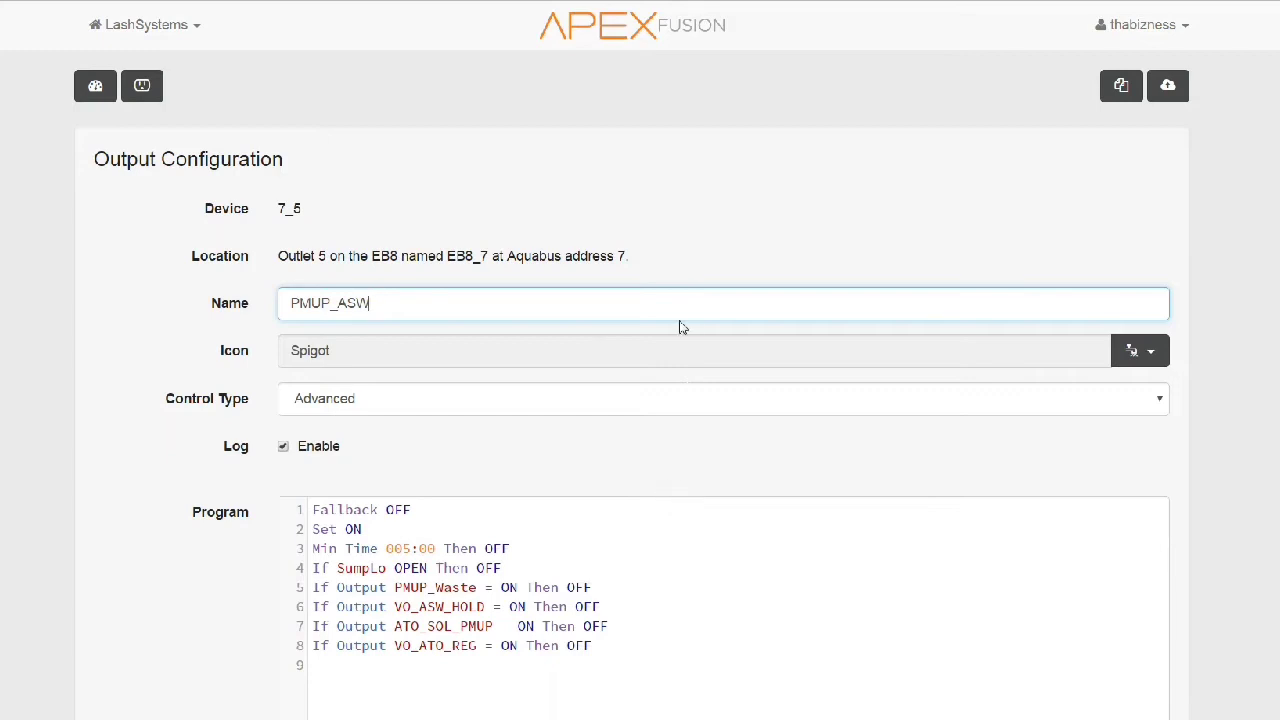
{"action": "mouse_move", "coordinate": [152, 78]}
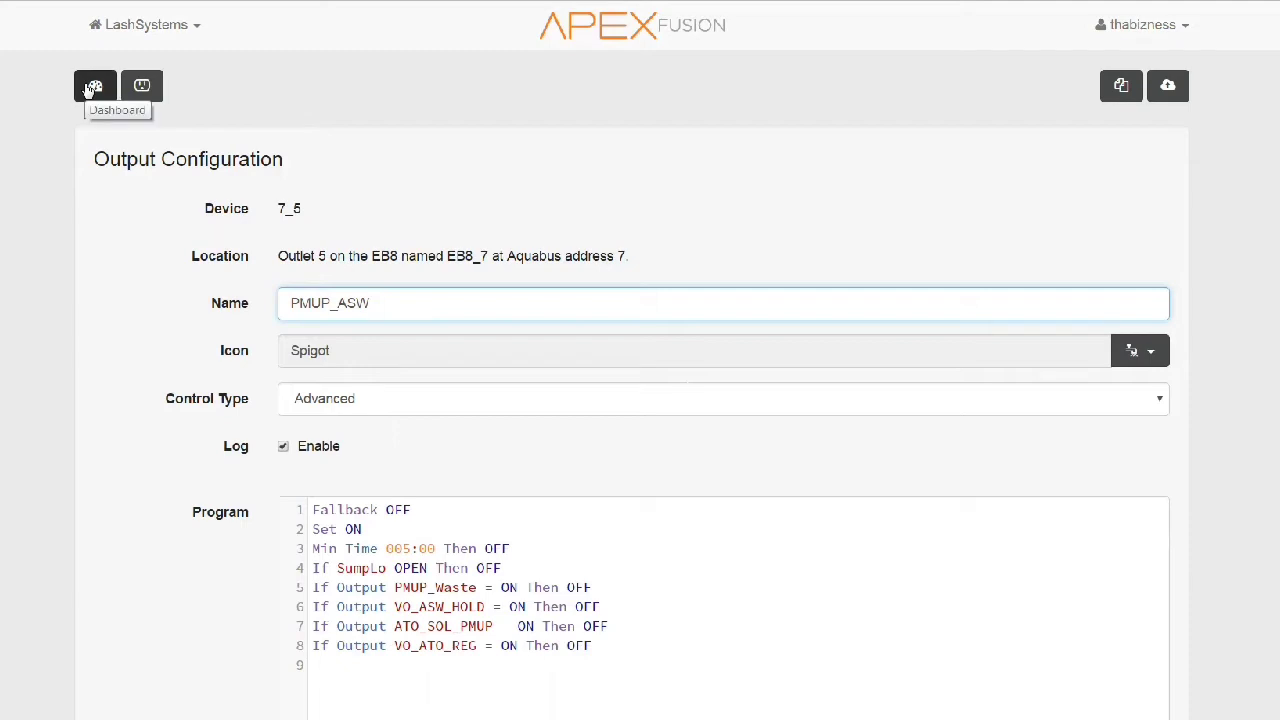
Read the ATO_SOL_PMUP output's program and come back to the dashboard.
{"action": "left_click", "coordinate": [95, 85]}
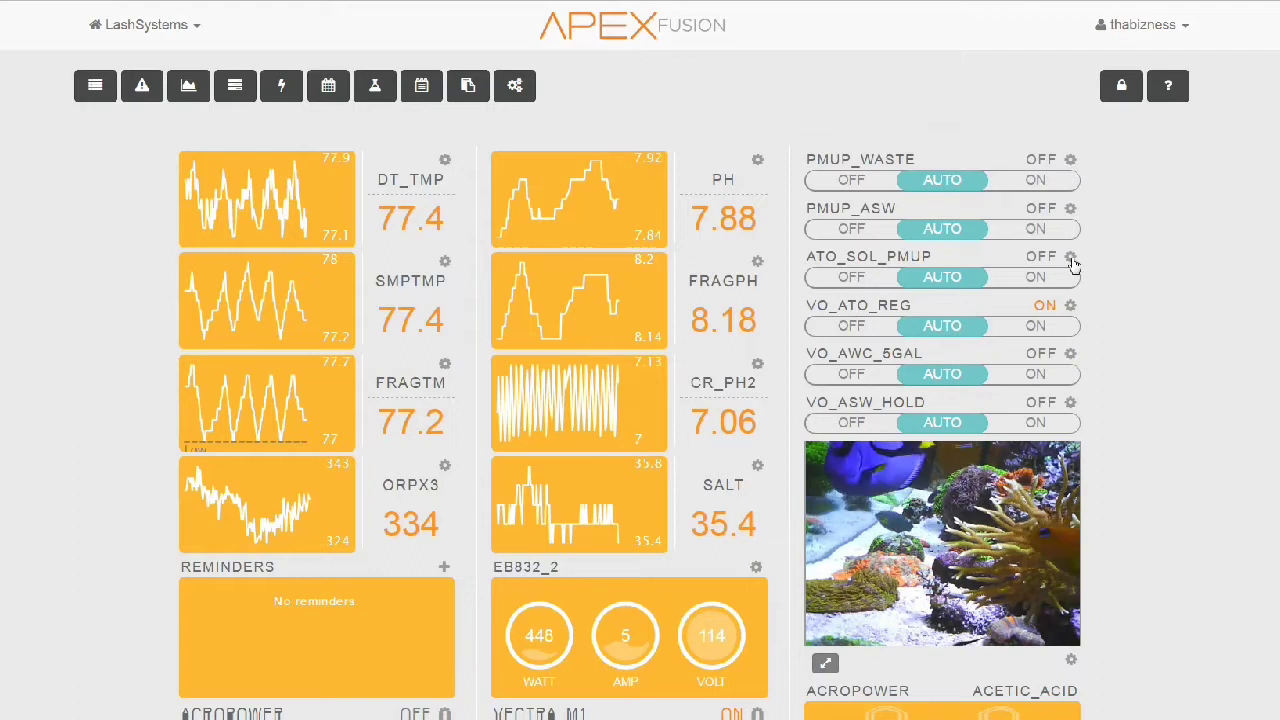
{"action": "left_click", "coordinate": [1079, 257]}
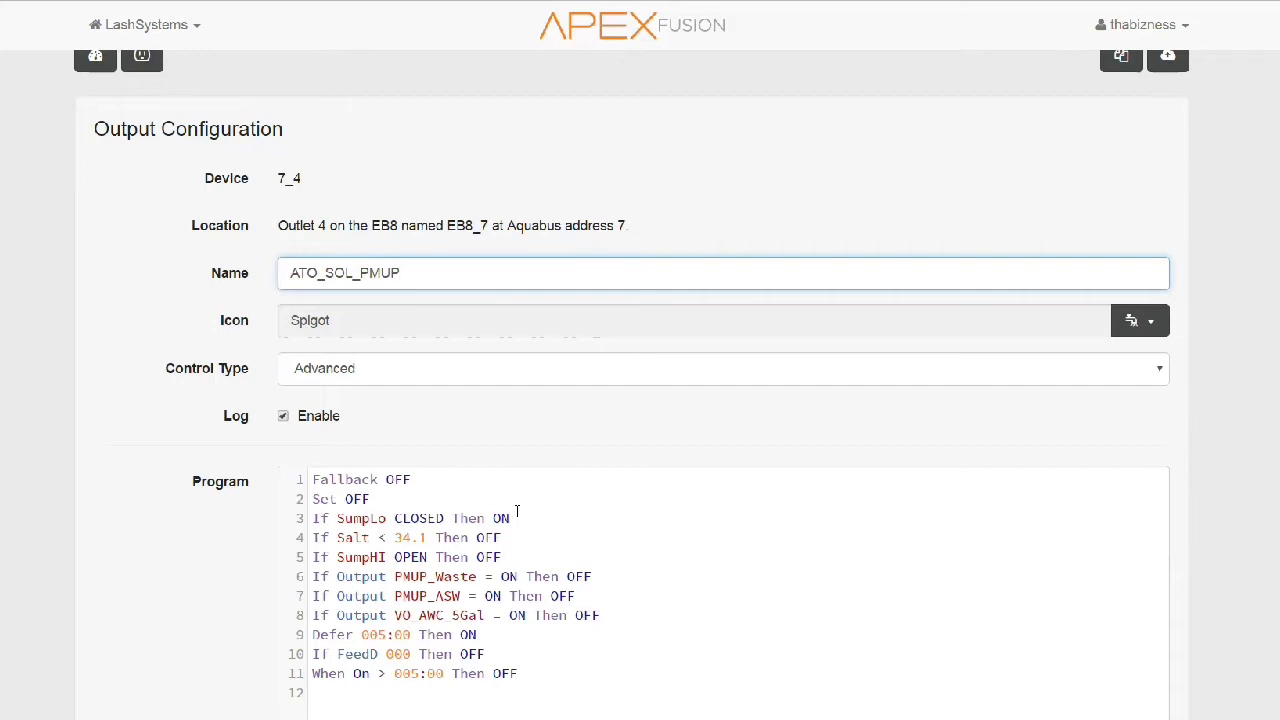
{"action": "left_click", "coordinate": [390, 273]}
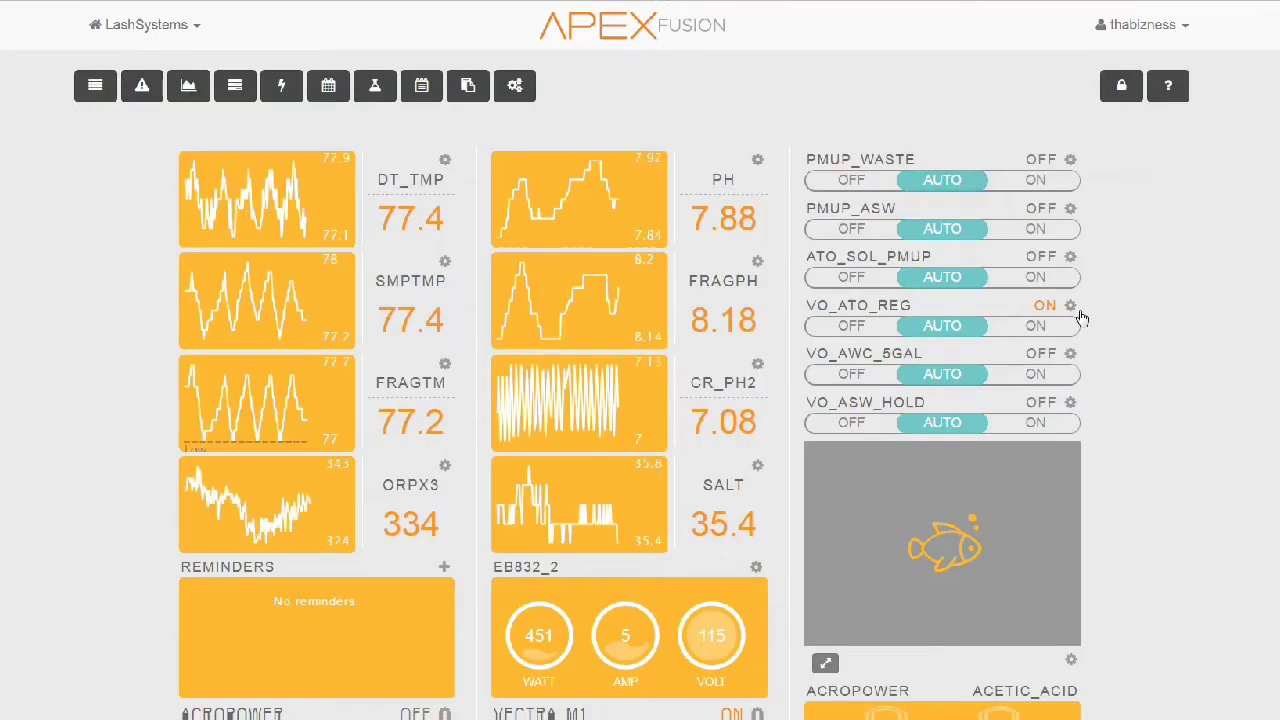
Open the VO_ATO_REG configuration, showing its off conditions for the hold, water-change and pump outputs.
{"action": "left_click", "coordinate": [1069, 305]}
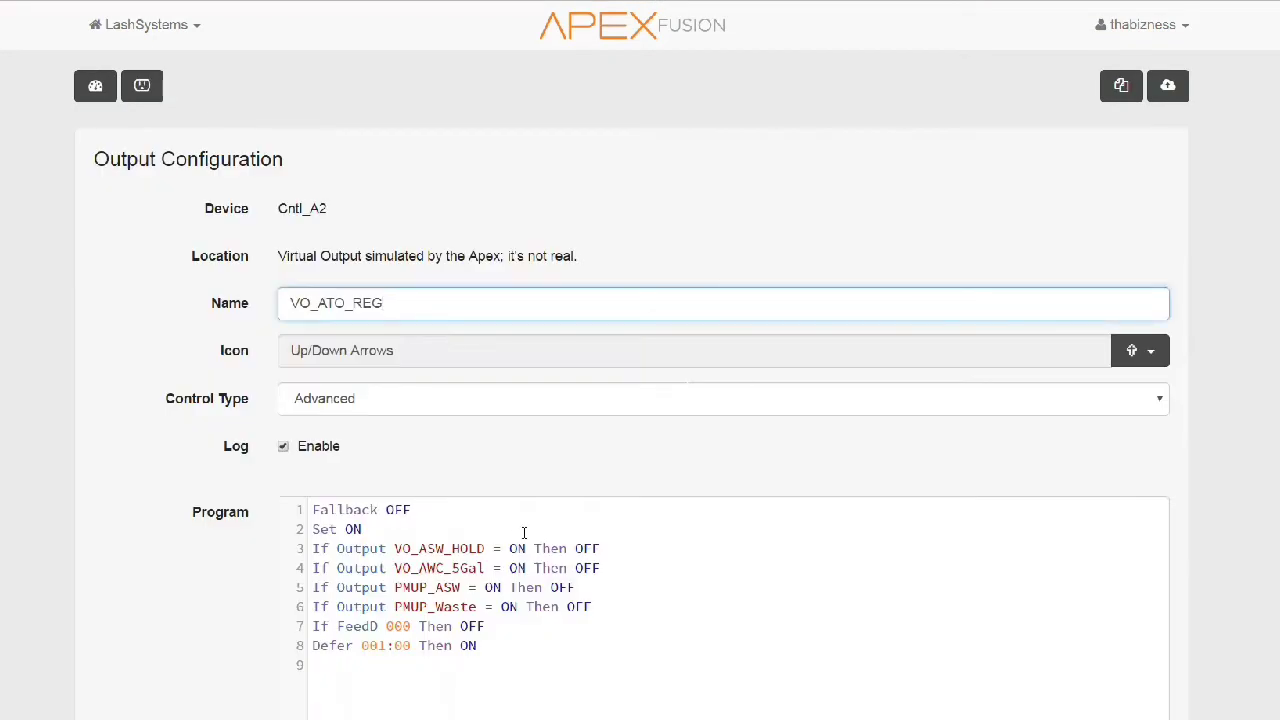
{"action": "mouse_move", "coordinate": [621, 499]}
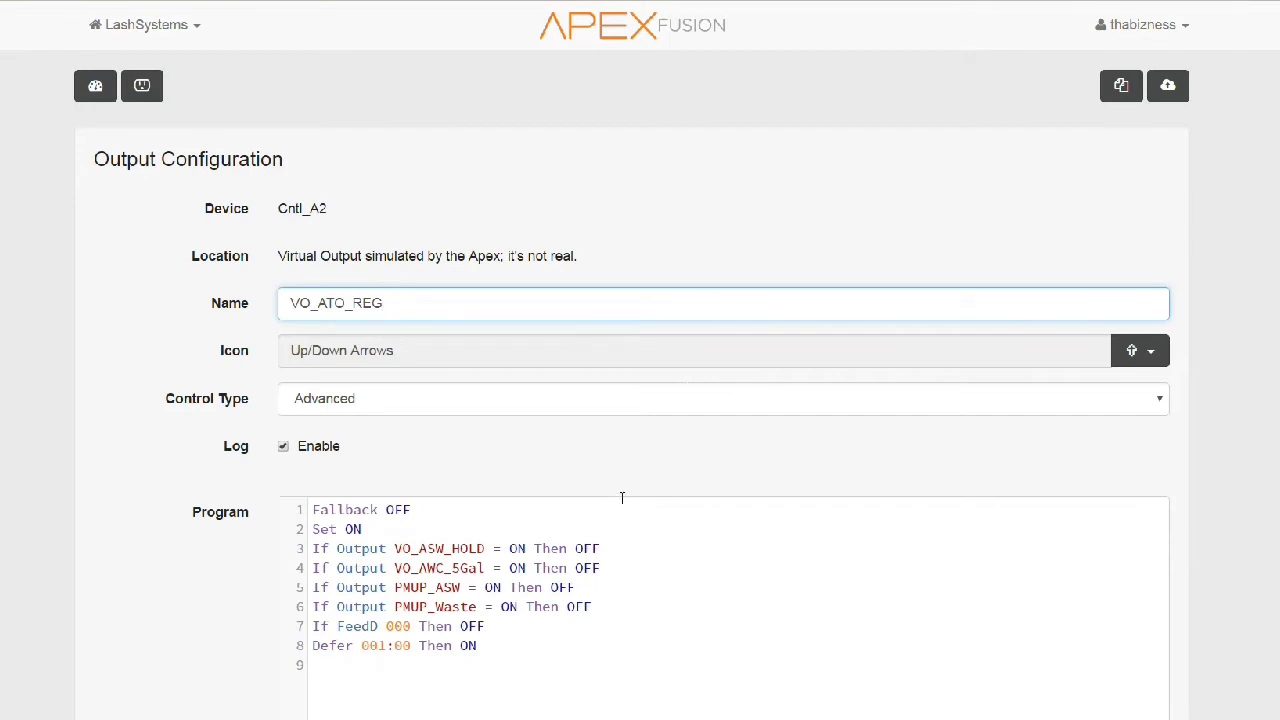
{"action": "mouse_move", "coordinate": [623, 503]}
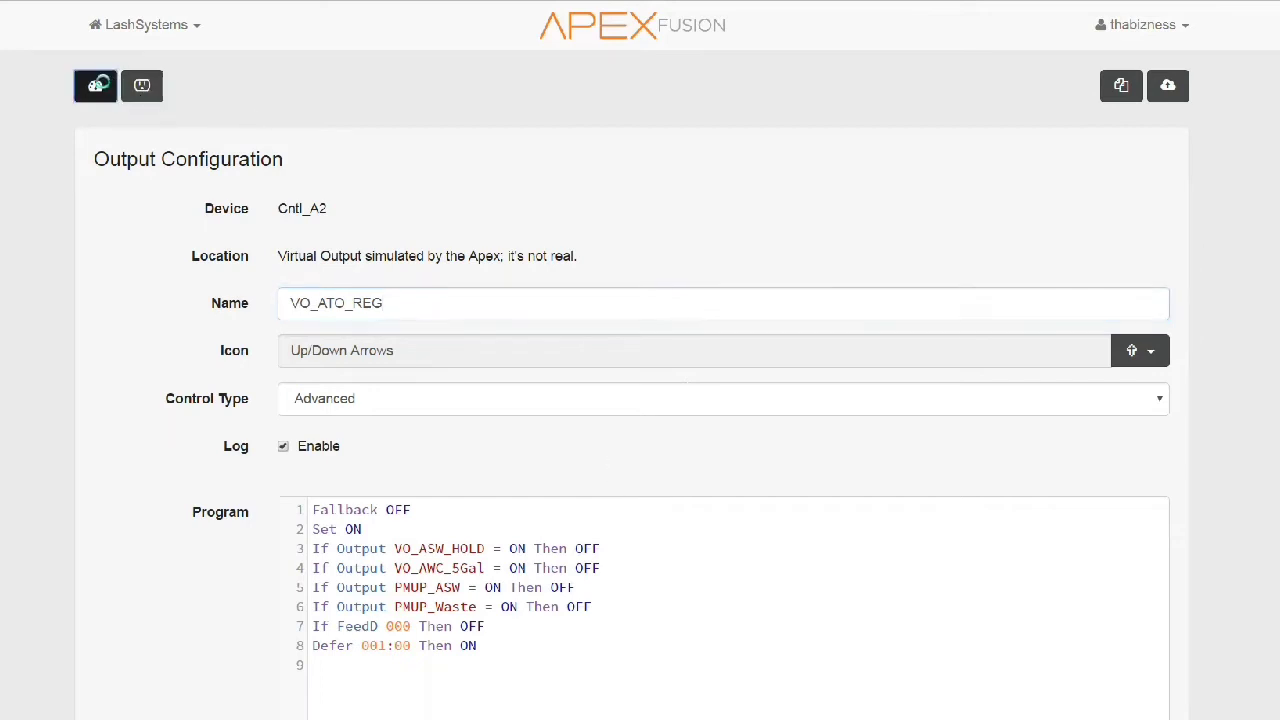
View the VO_AWC_5Gal program: on at FeedD 000, 31-minute defer off.
{"action": "left_click", "coordinate": [96, 85]}
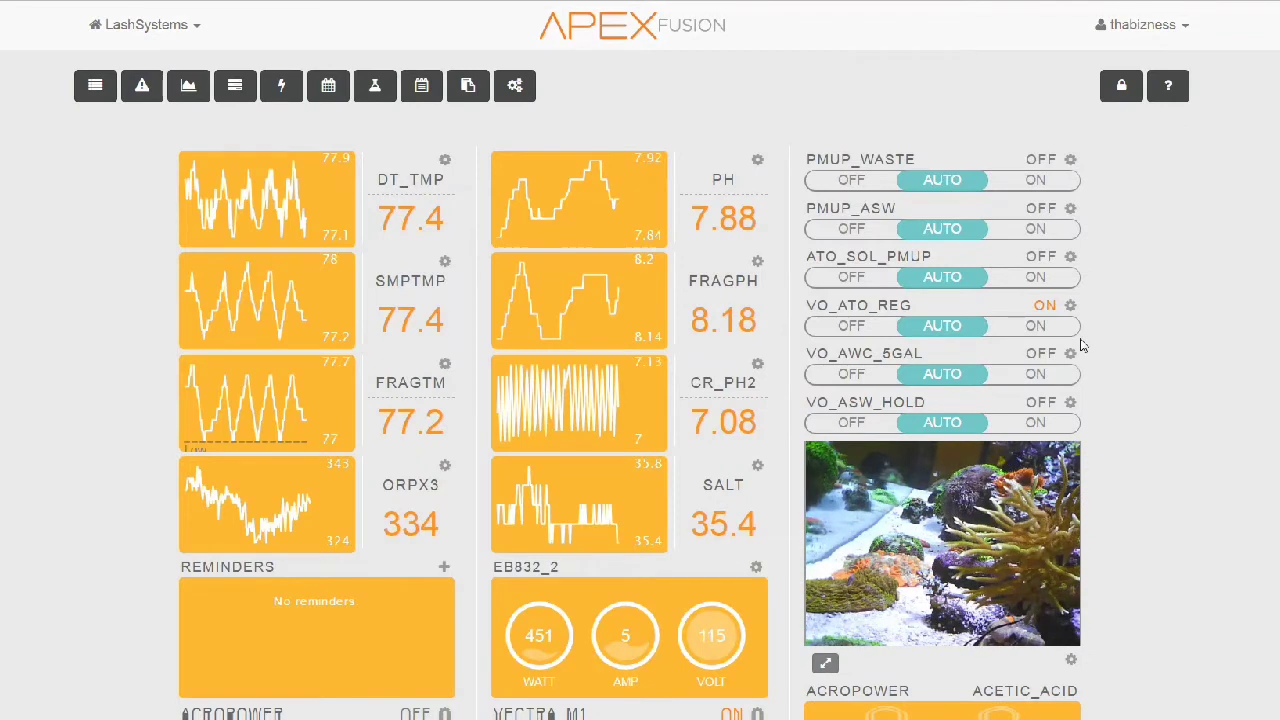
{"action": "left_click", "coordinate": [1072, 352]}
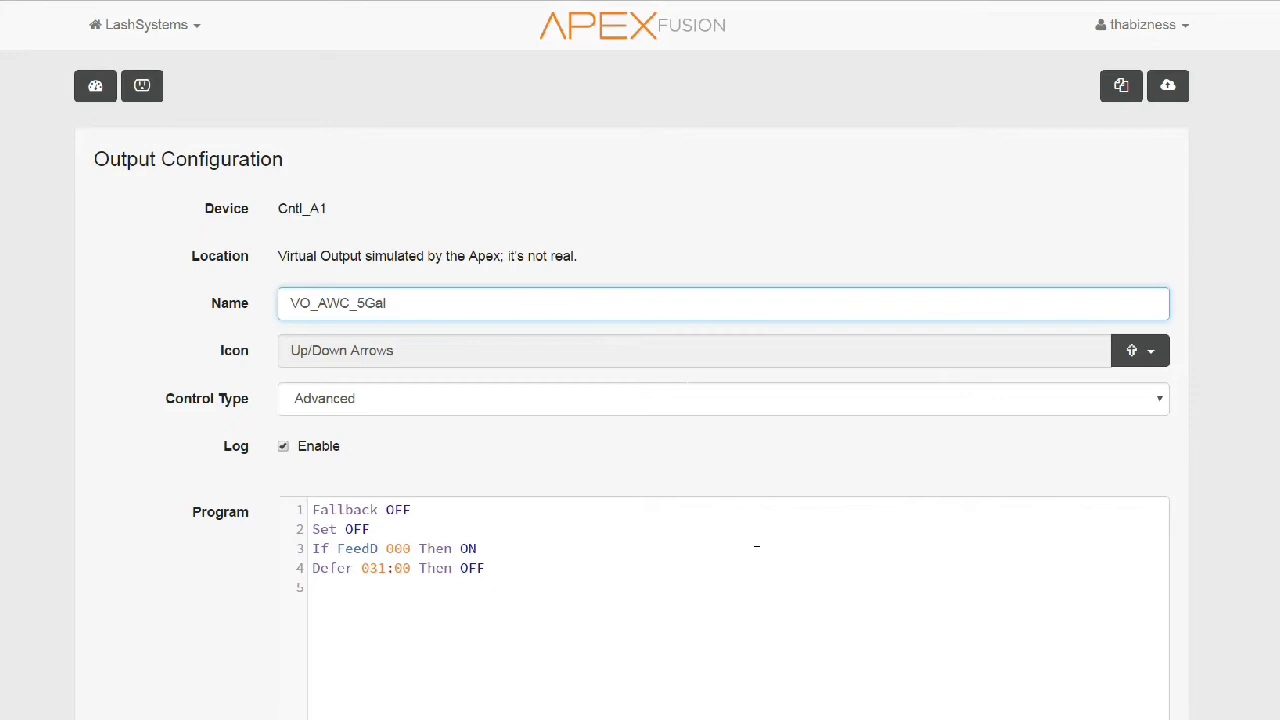
{"action": "mouse_move", "coordinate": [141, 86]}
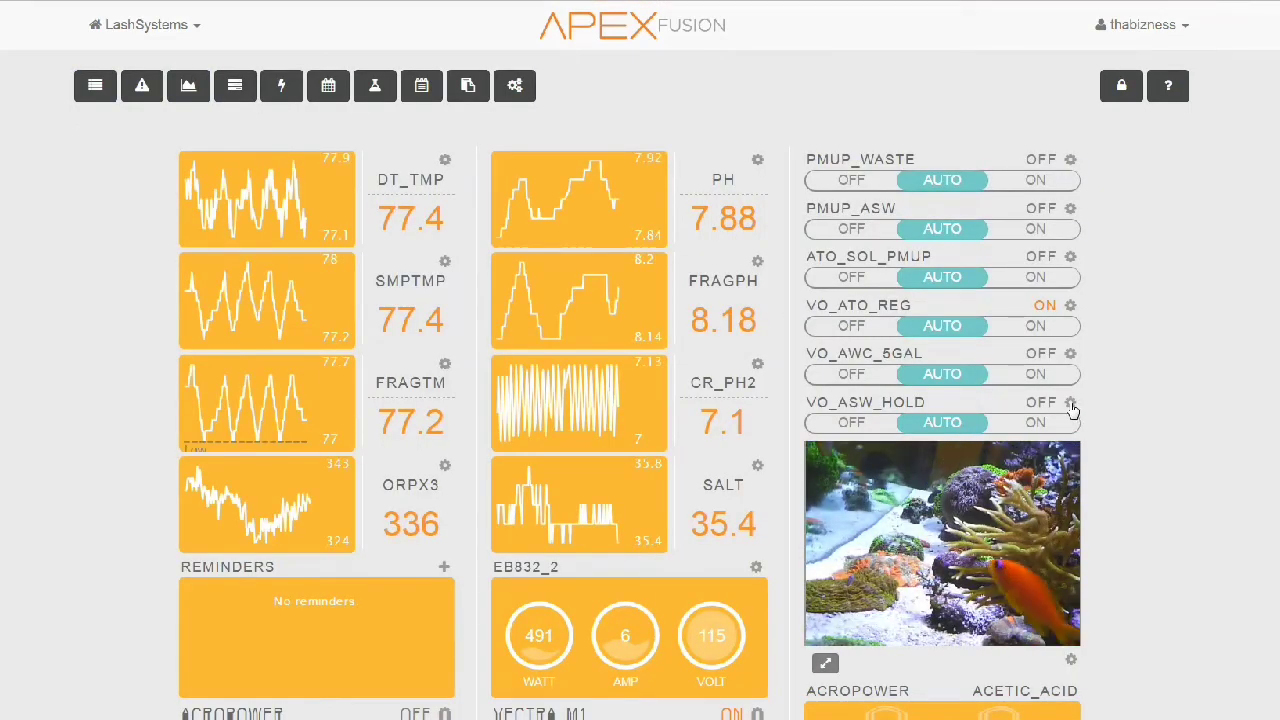
{"action": "left_click", "coordinate": [1070, 403]}
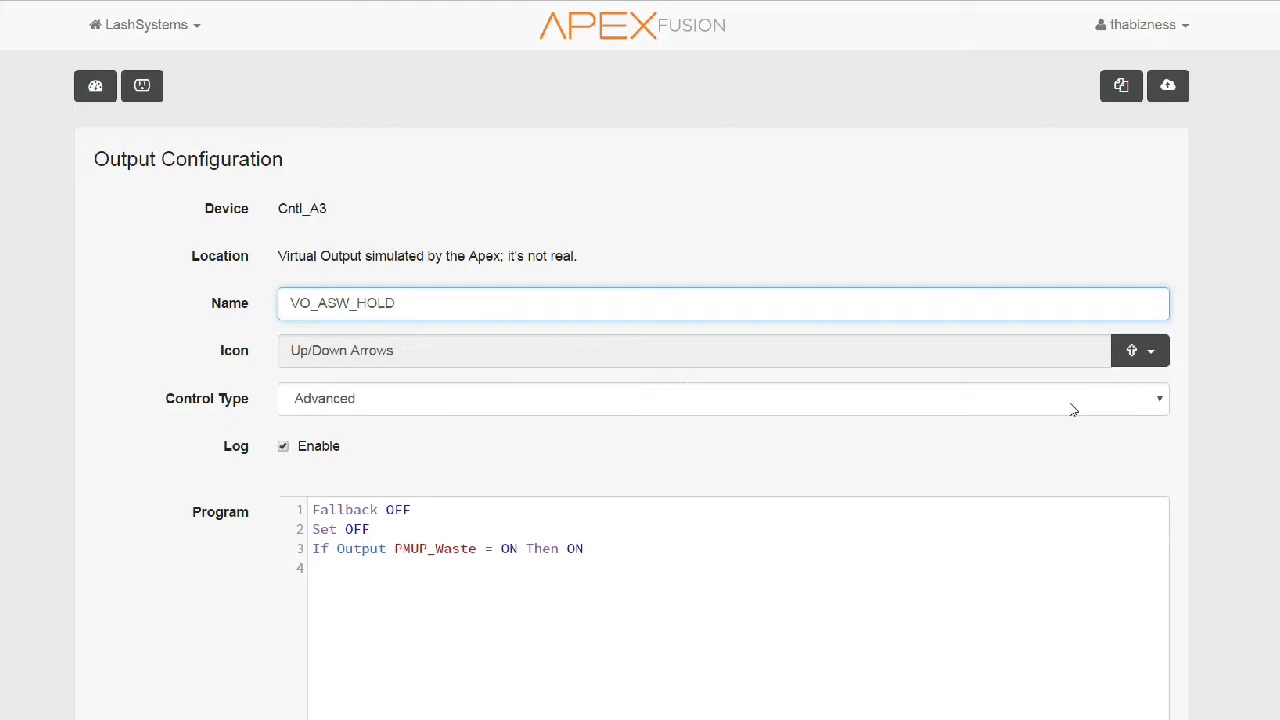
{"action": "mouse_move", "coordinate": [178, 56]}
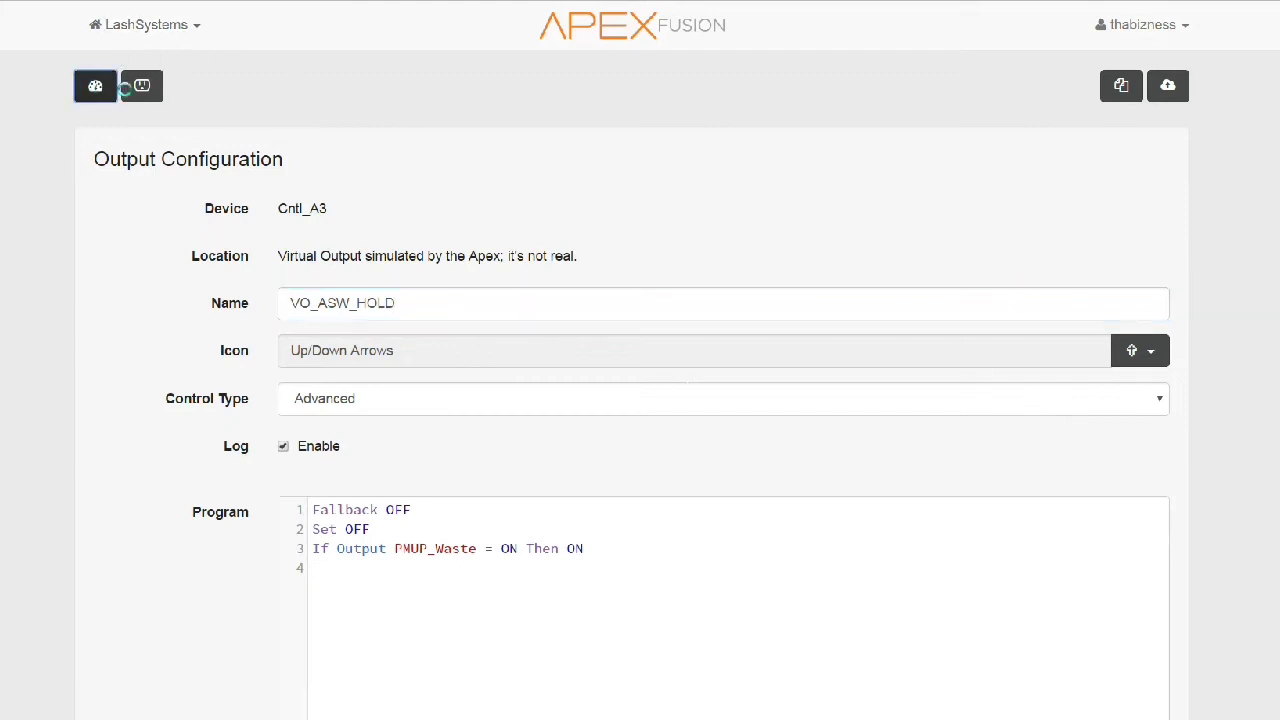
{"action": "left_click", "coordinate": [95, 85]}
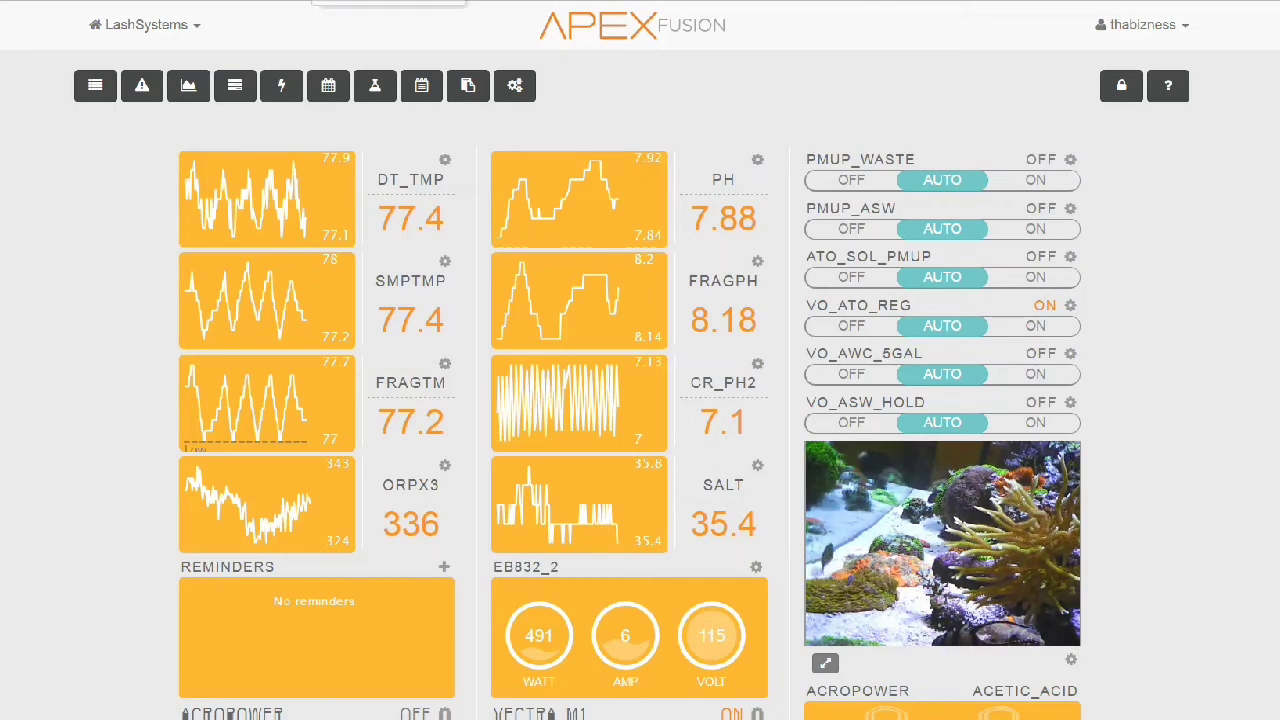
Start Feed Cycle D, turning on VO_AWC_5Gal, PMUP_Waste and VO_ASW_HOLD.
{"action": "left_click", "coordinate": [926, 179]}
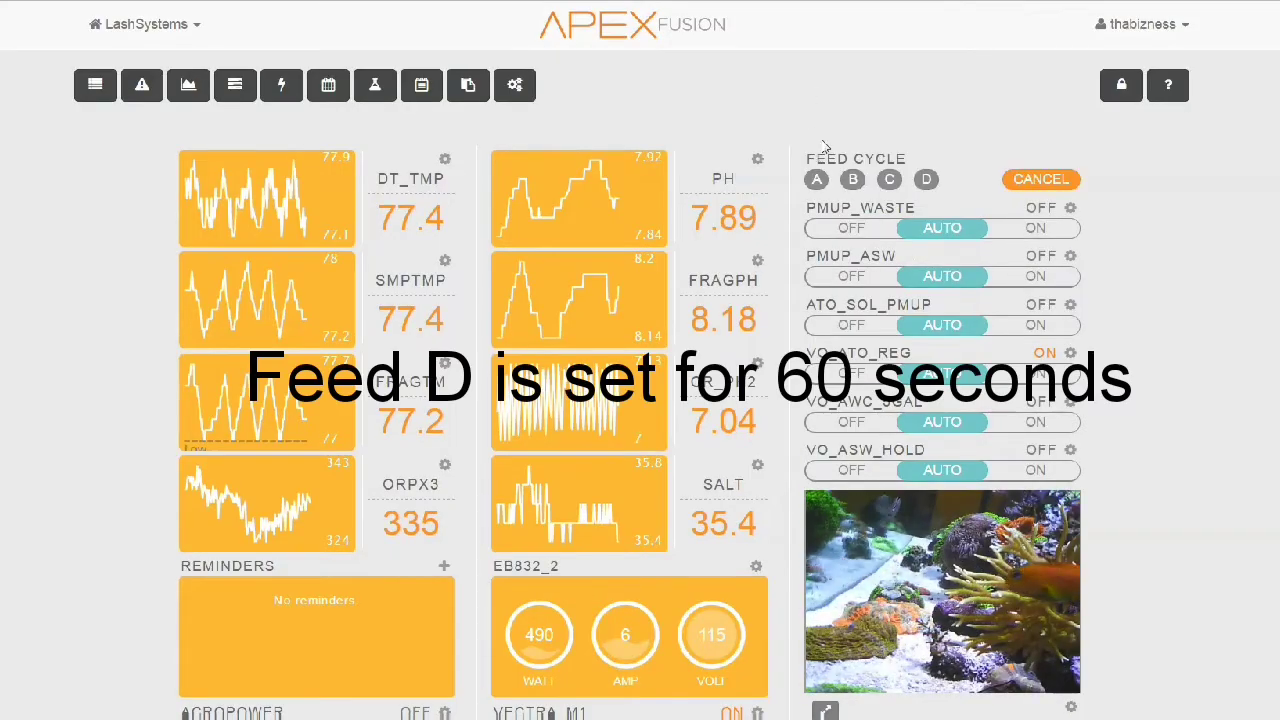
{"action": "mouse_move", "coordinate": [1000, 180]}
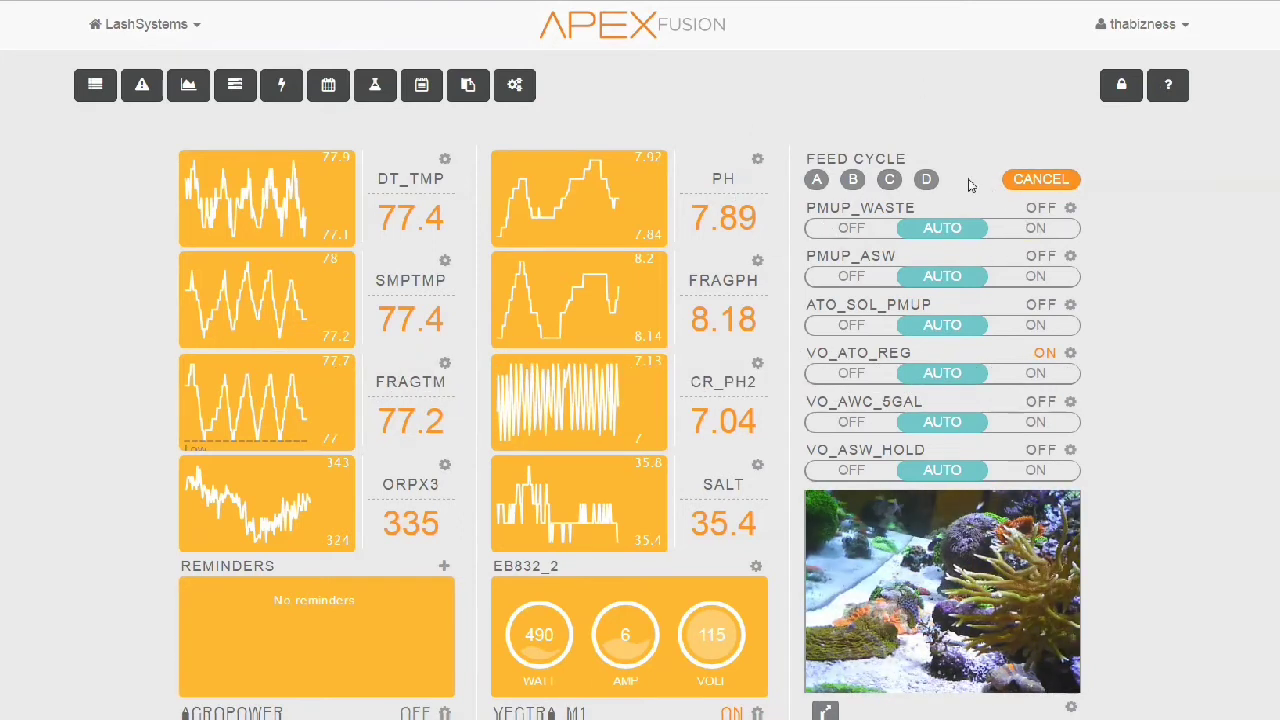
{"action": "left_click", "coordinate": [926, 179]}
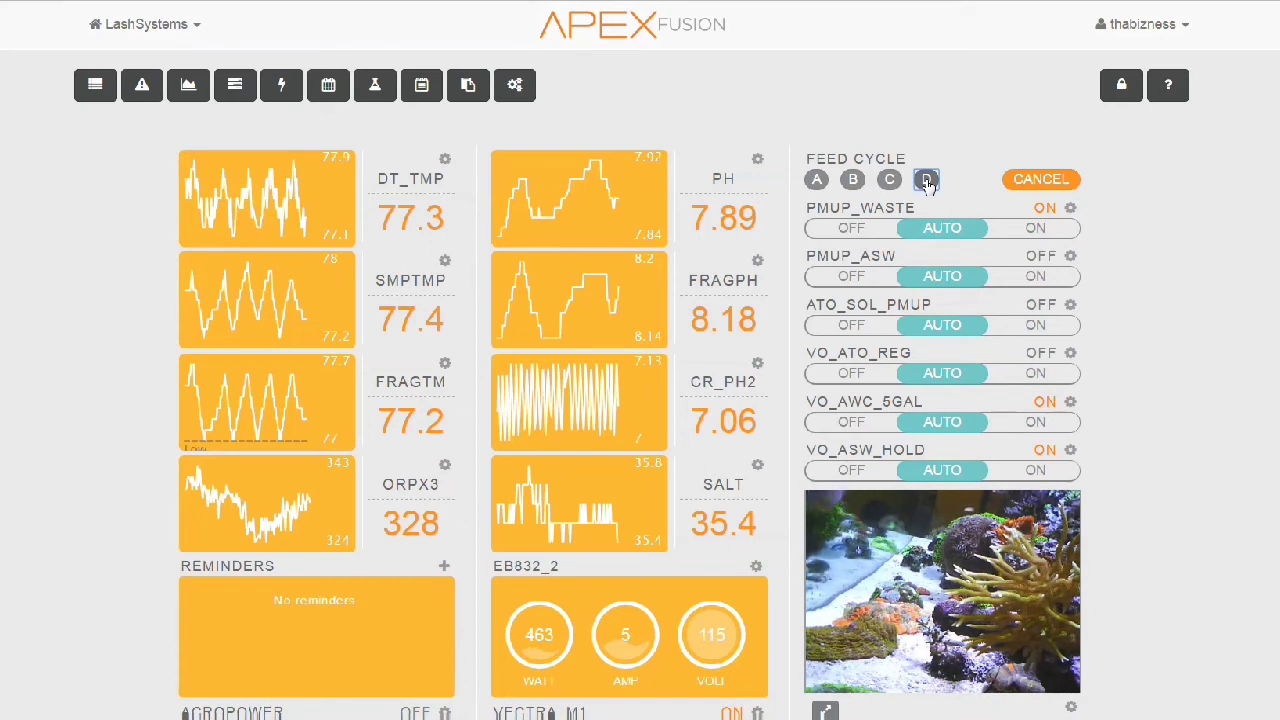
Force PMUP_Waste OFF so the hold and water-change outputs stop and VO_ATO_REG returns on.
{"action": "left_click", "coordinate": [926, 179]}
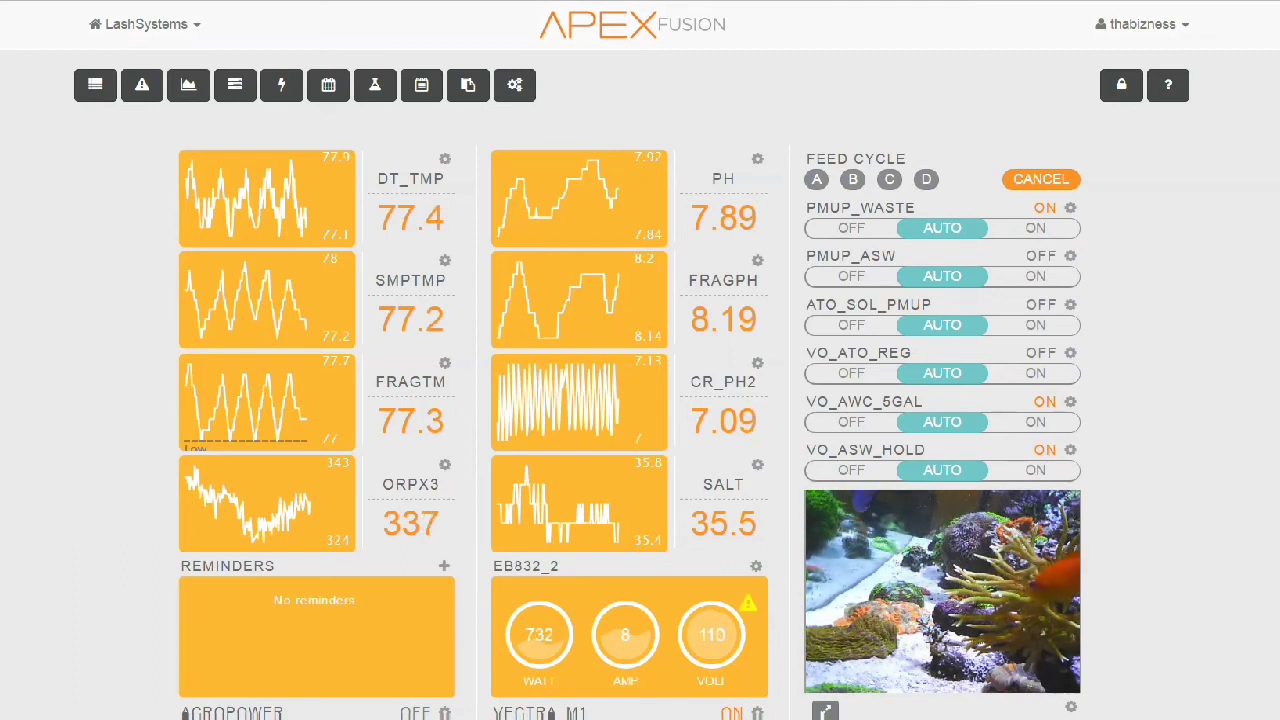
{"action": "left_click", "coordinate": [851, 228]}
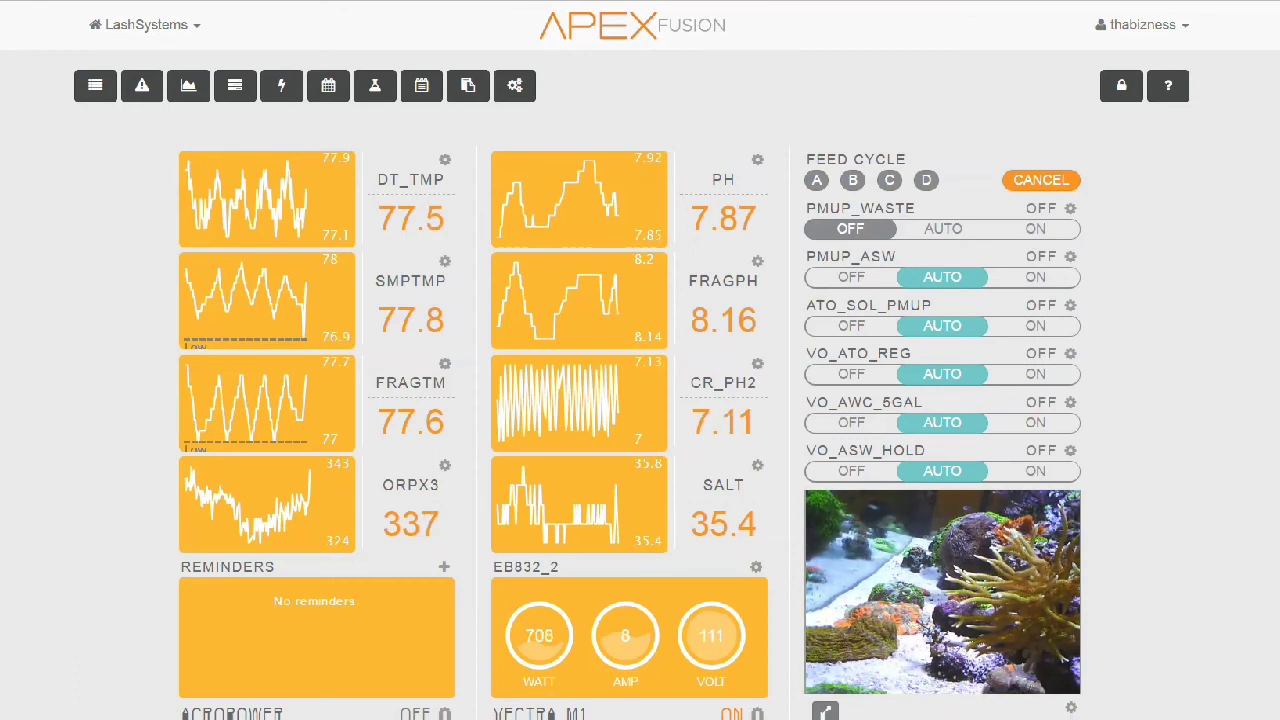
{"action": "left_click", "coordinate": [1035, 374]}
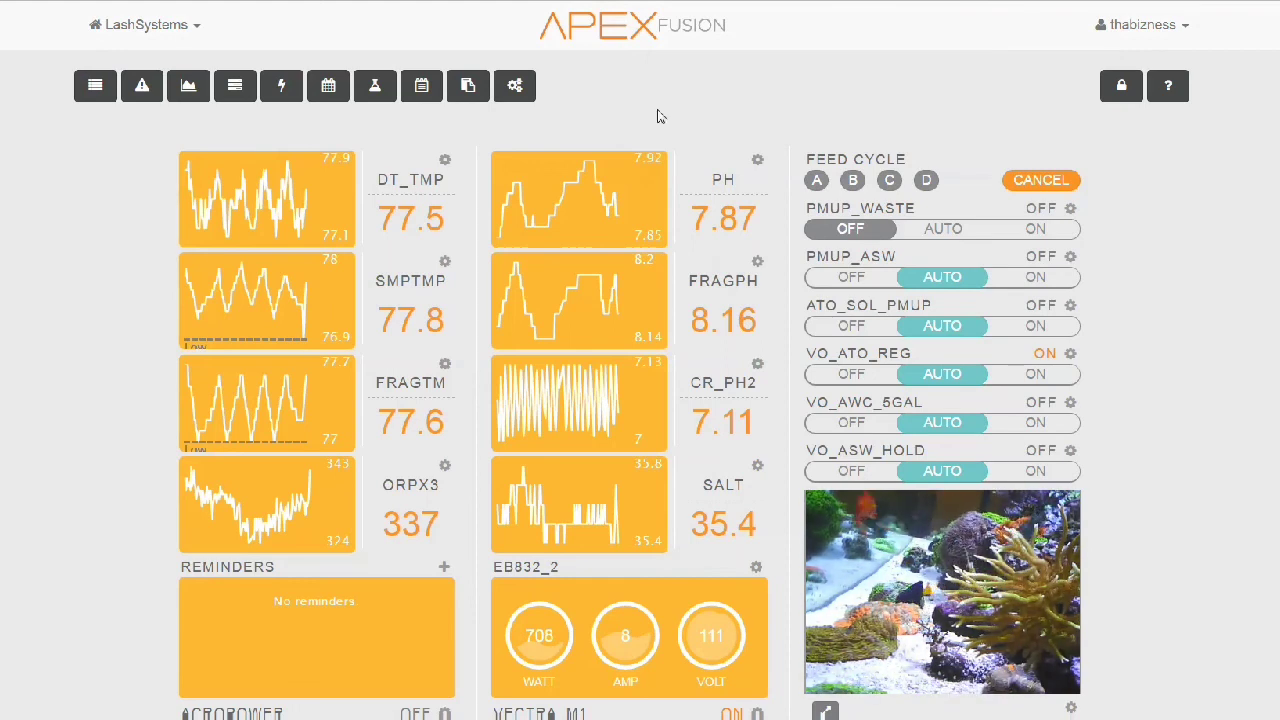
{"action": "mouse_move", "coordinate": [1147, 341]}
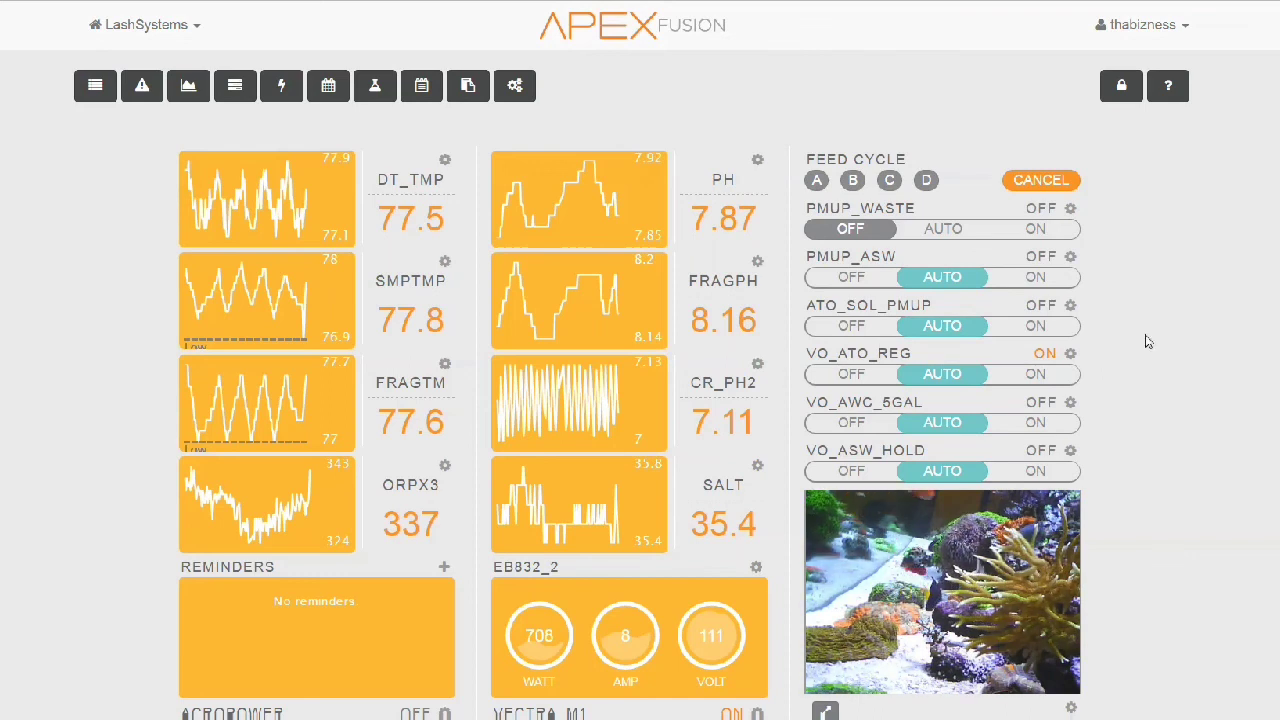
{"action": "mouse_move", "coordinate": [1181, 406]}
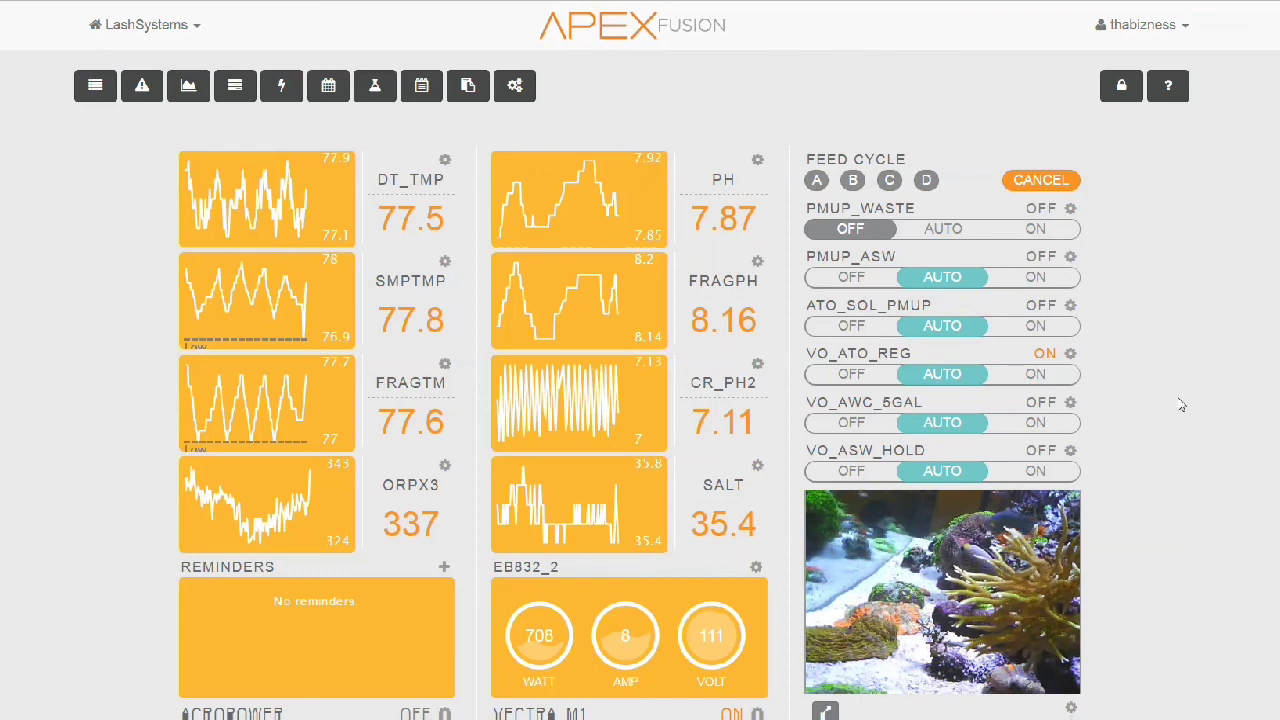